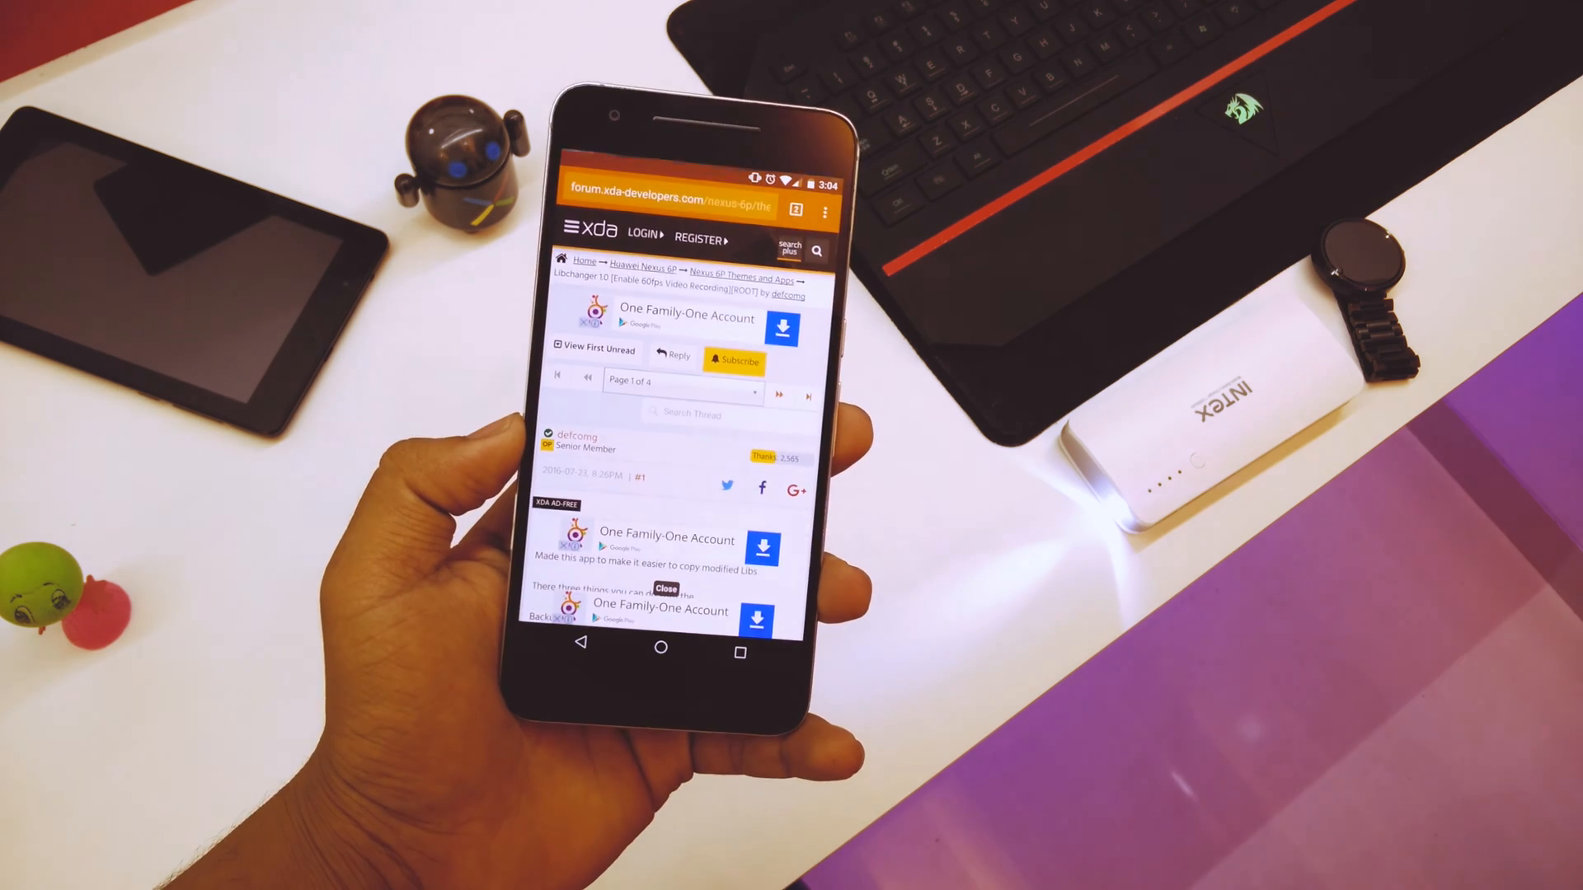
- Scroll through LibChanger's detection screen and install the FreeDcam custom media profile
scroll("down", 3)
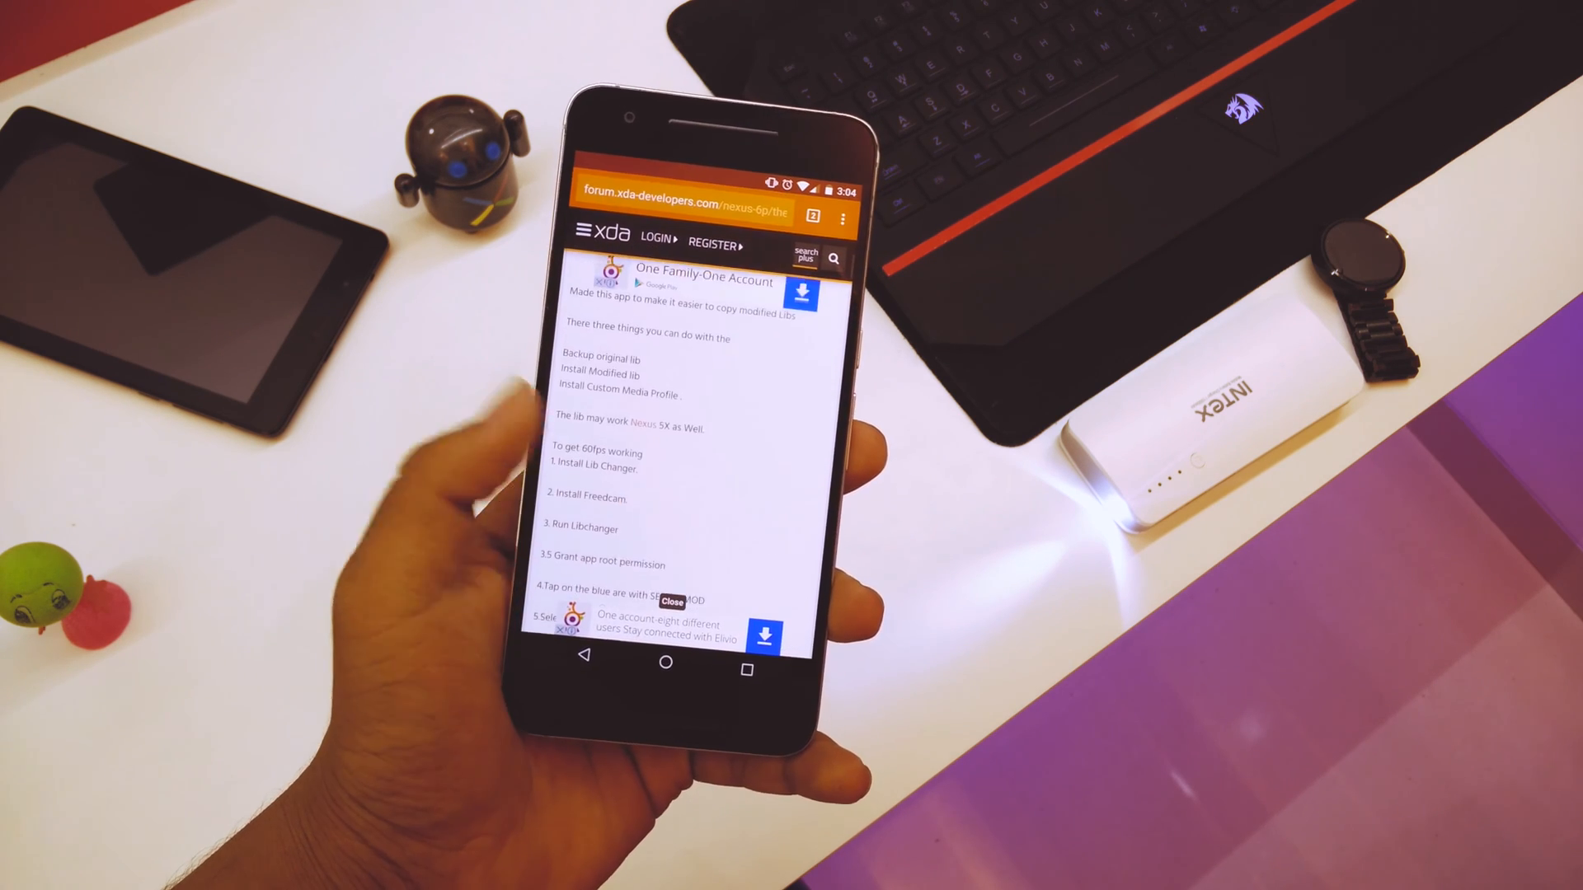
scroll("down", 3)
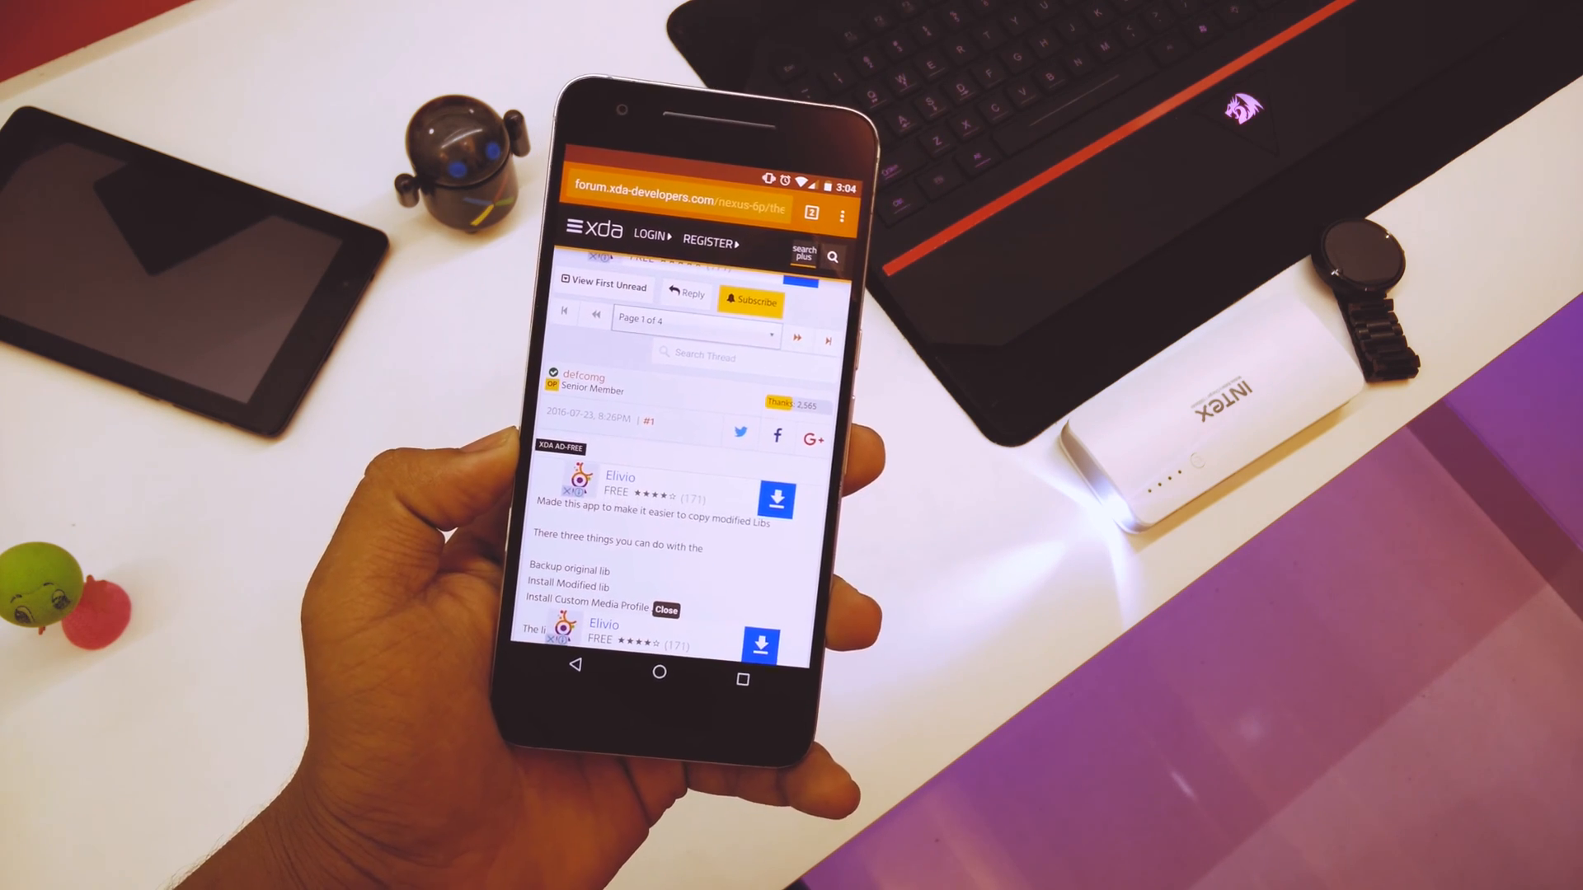
scroll("down", 3)
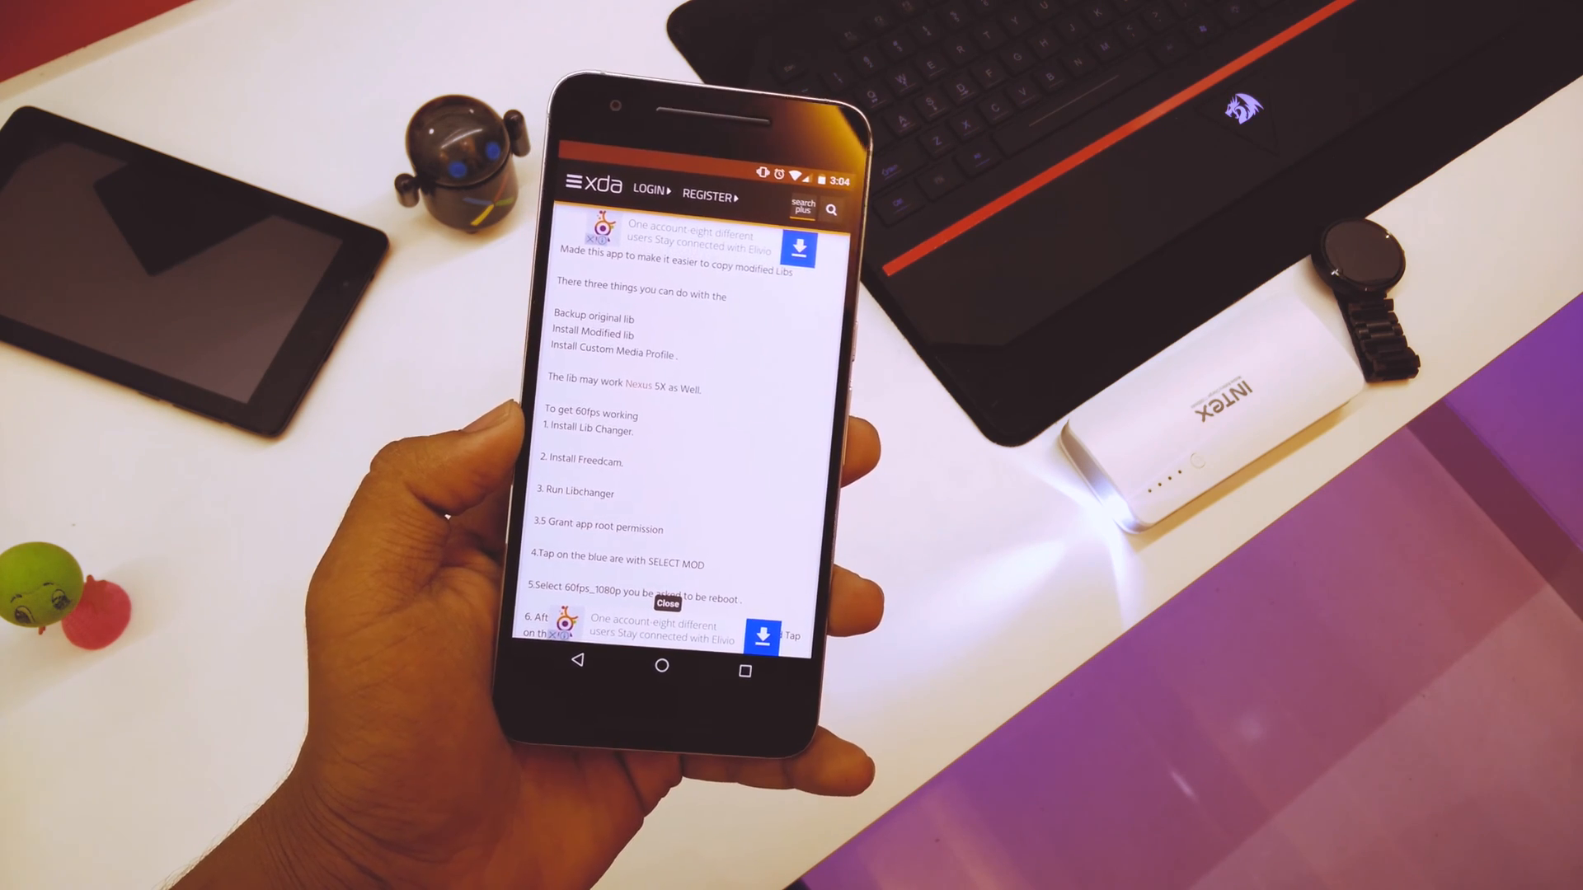
scroll("down", 3)
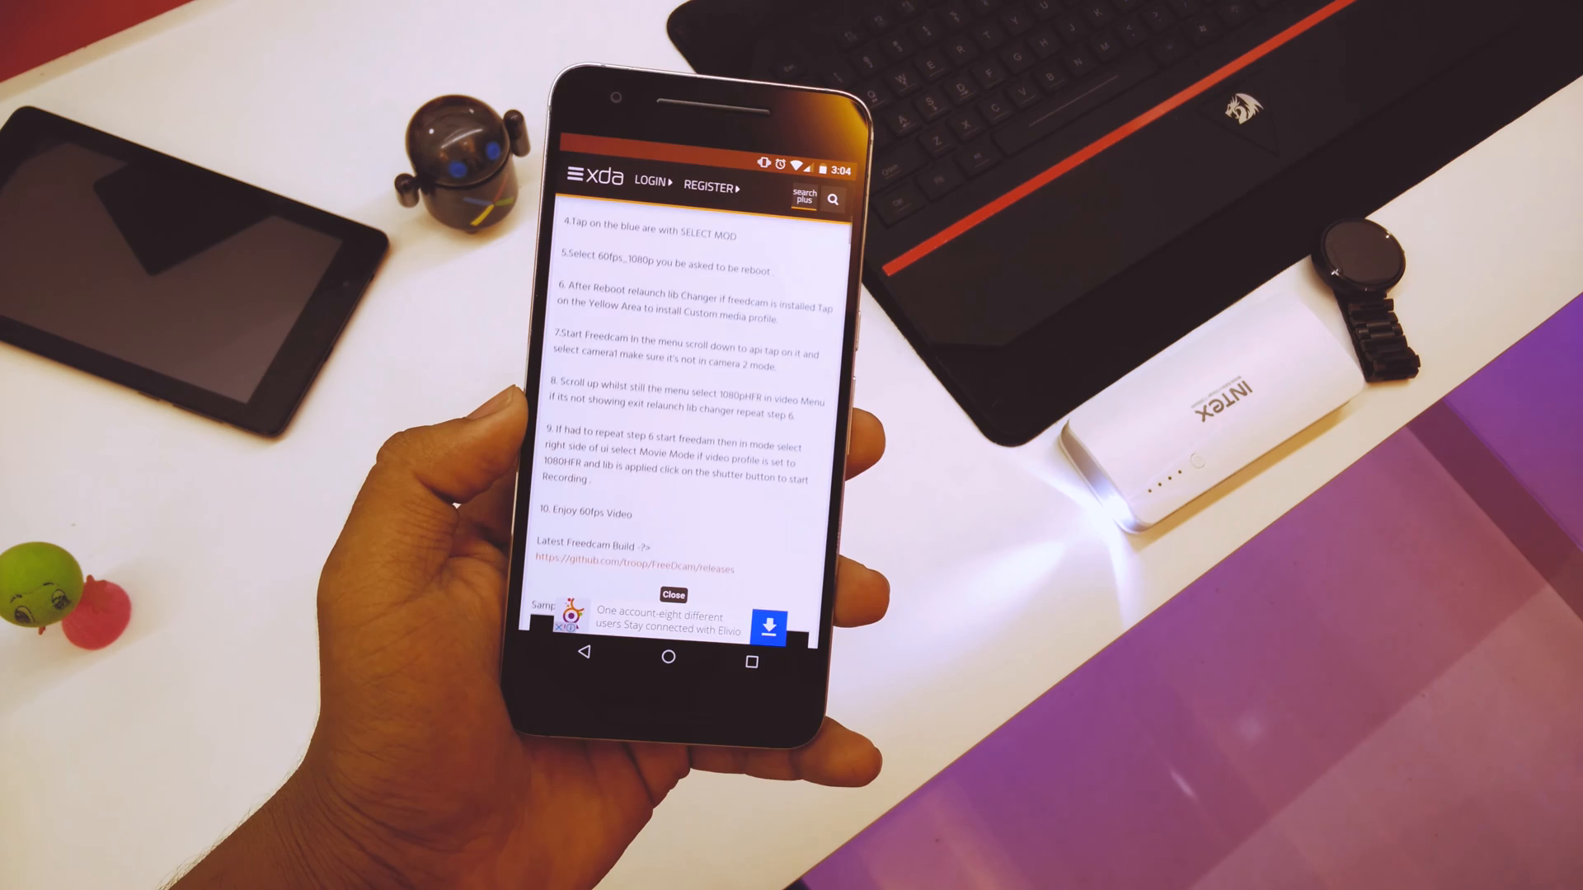
scroll("down", 3)
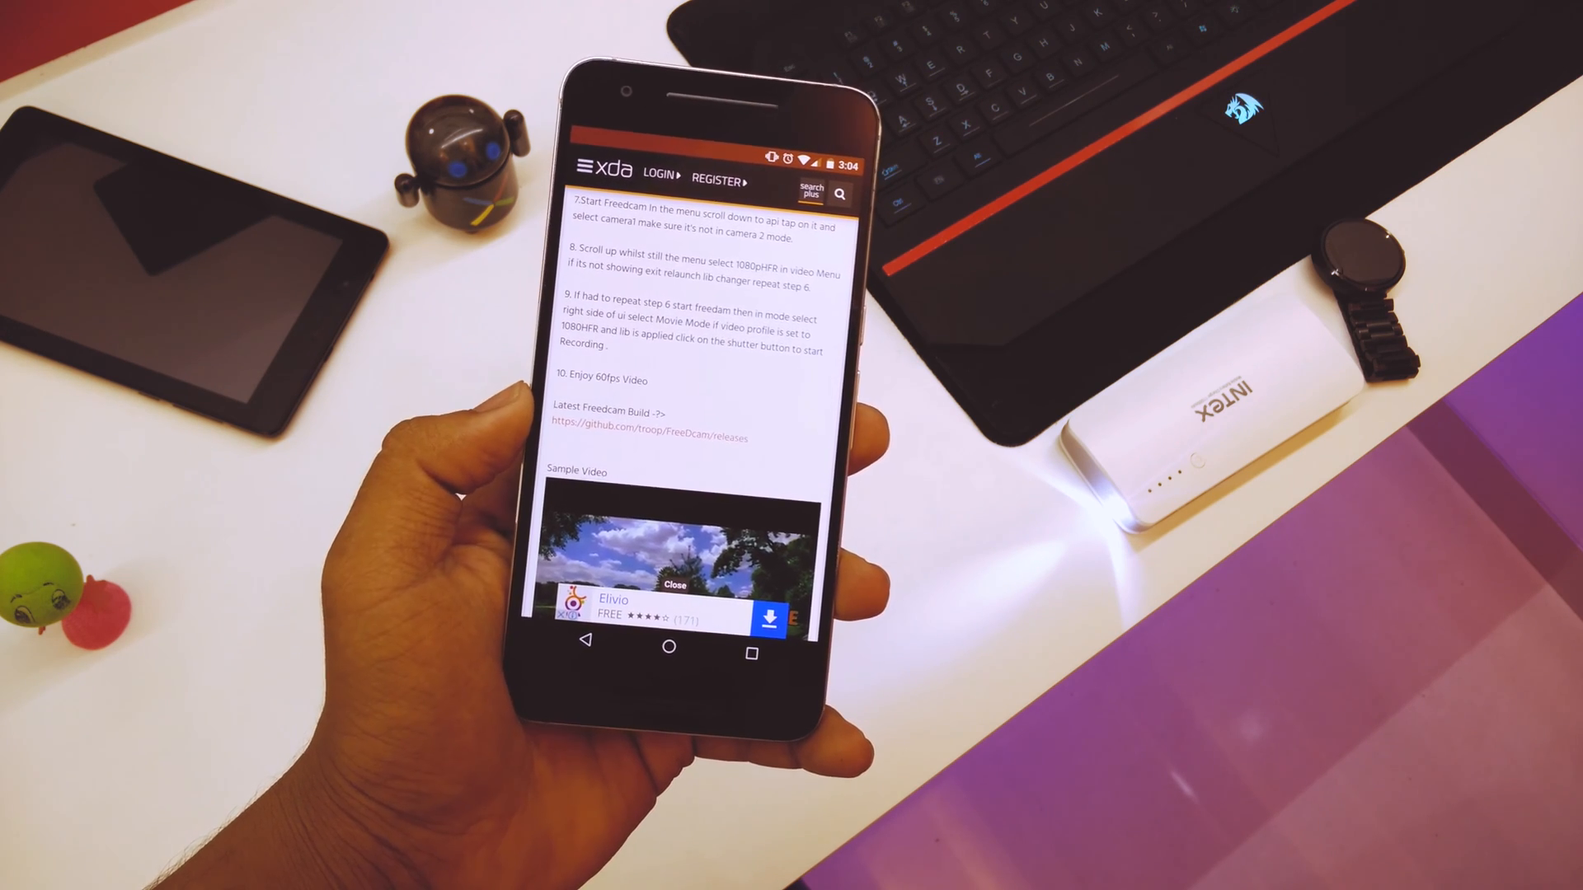
scroll("down", 3)
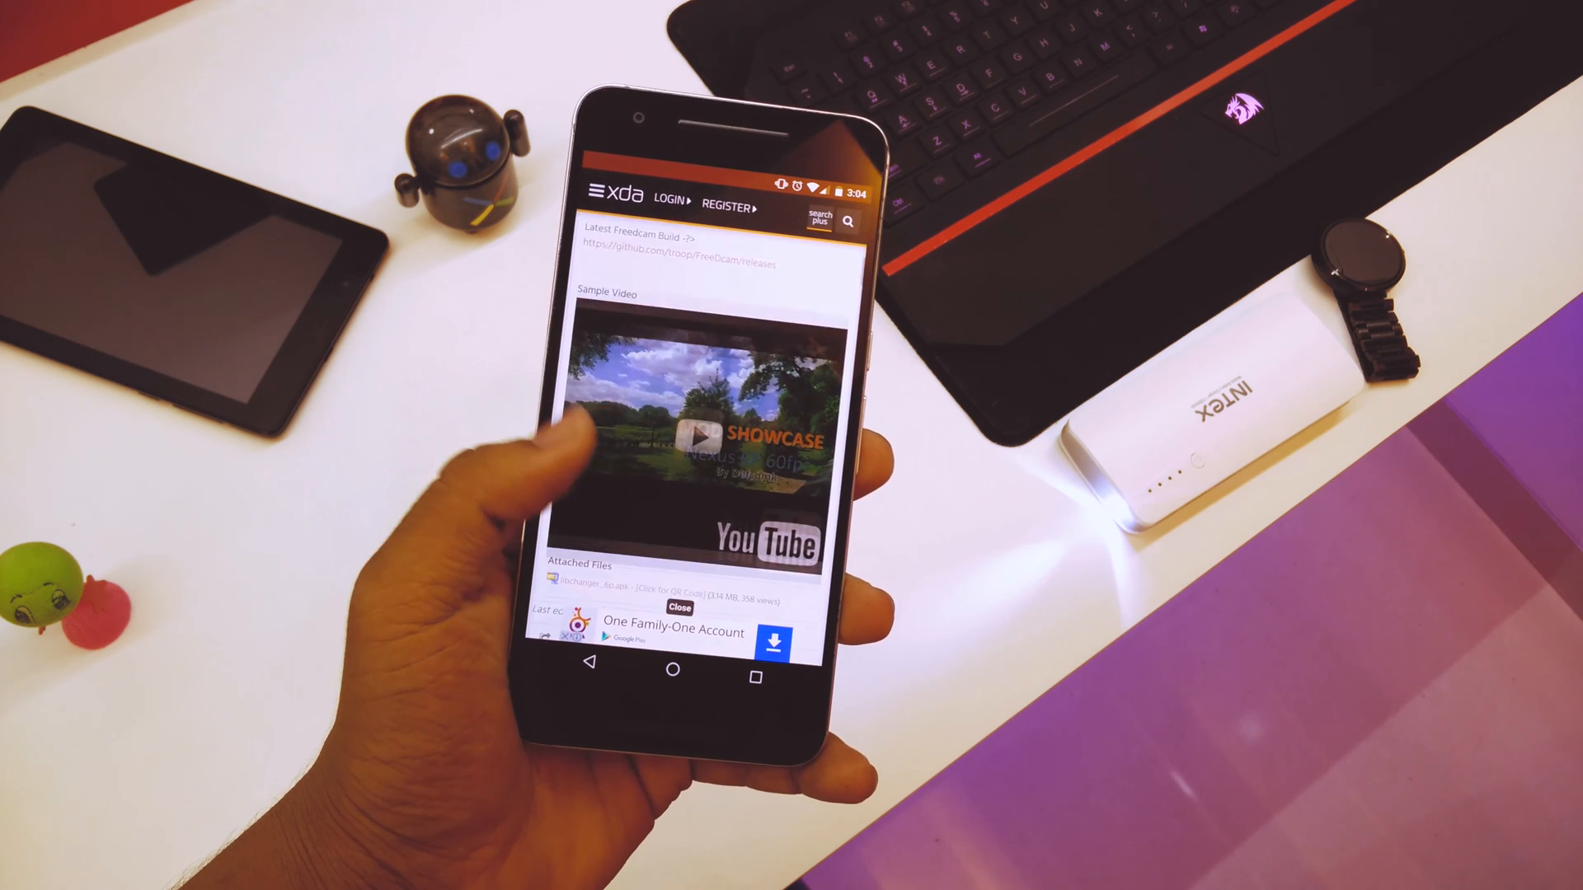
scroll("down", 3)
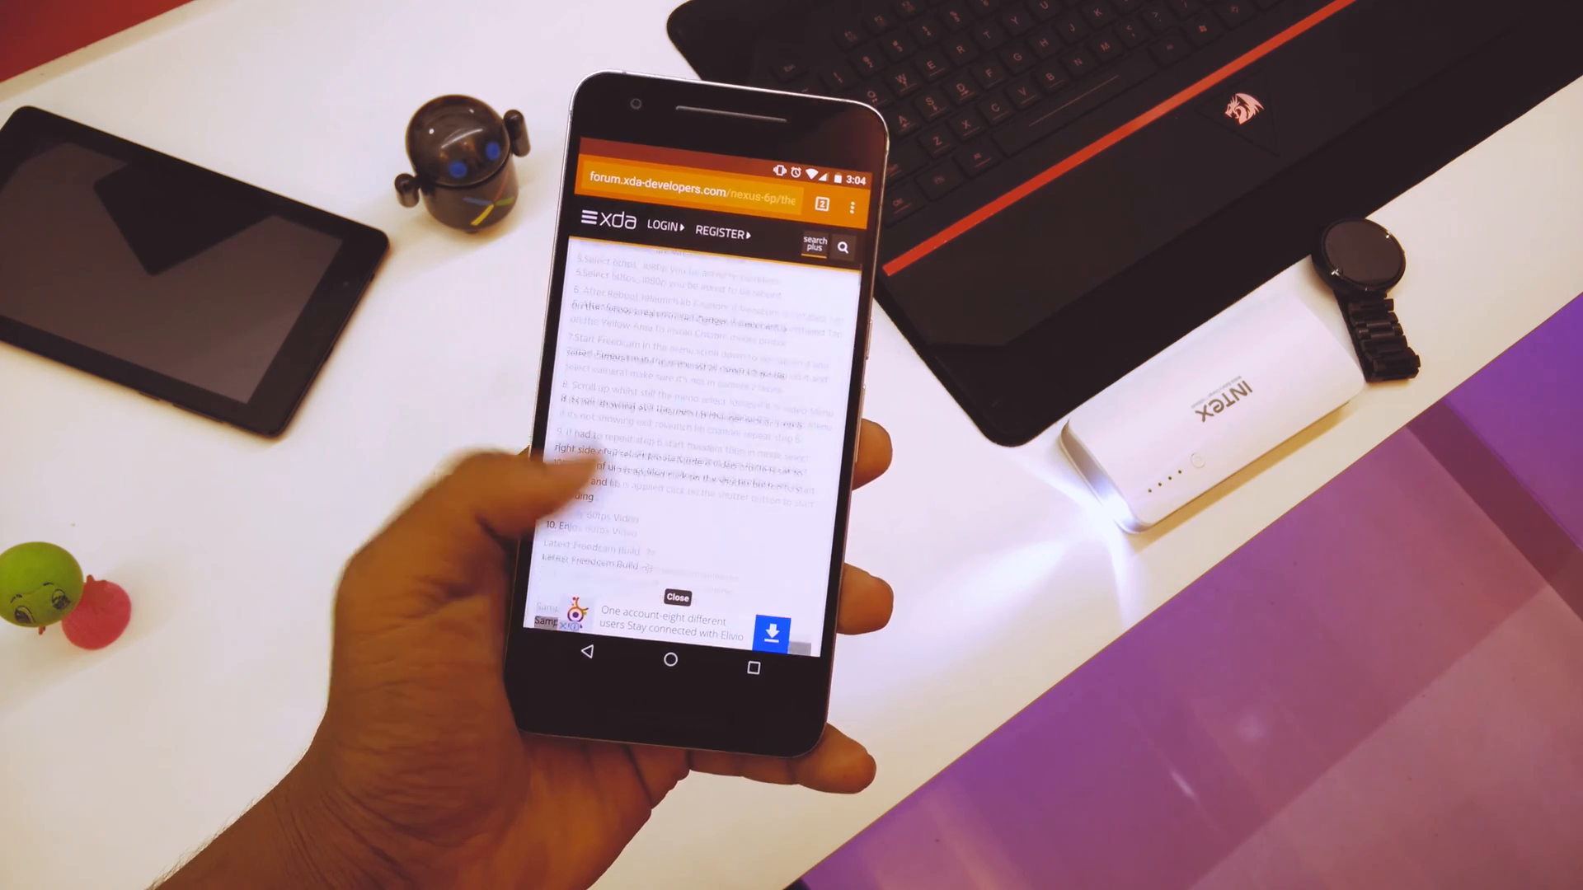
scroll("down", 3)
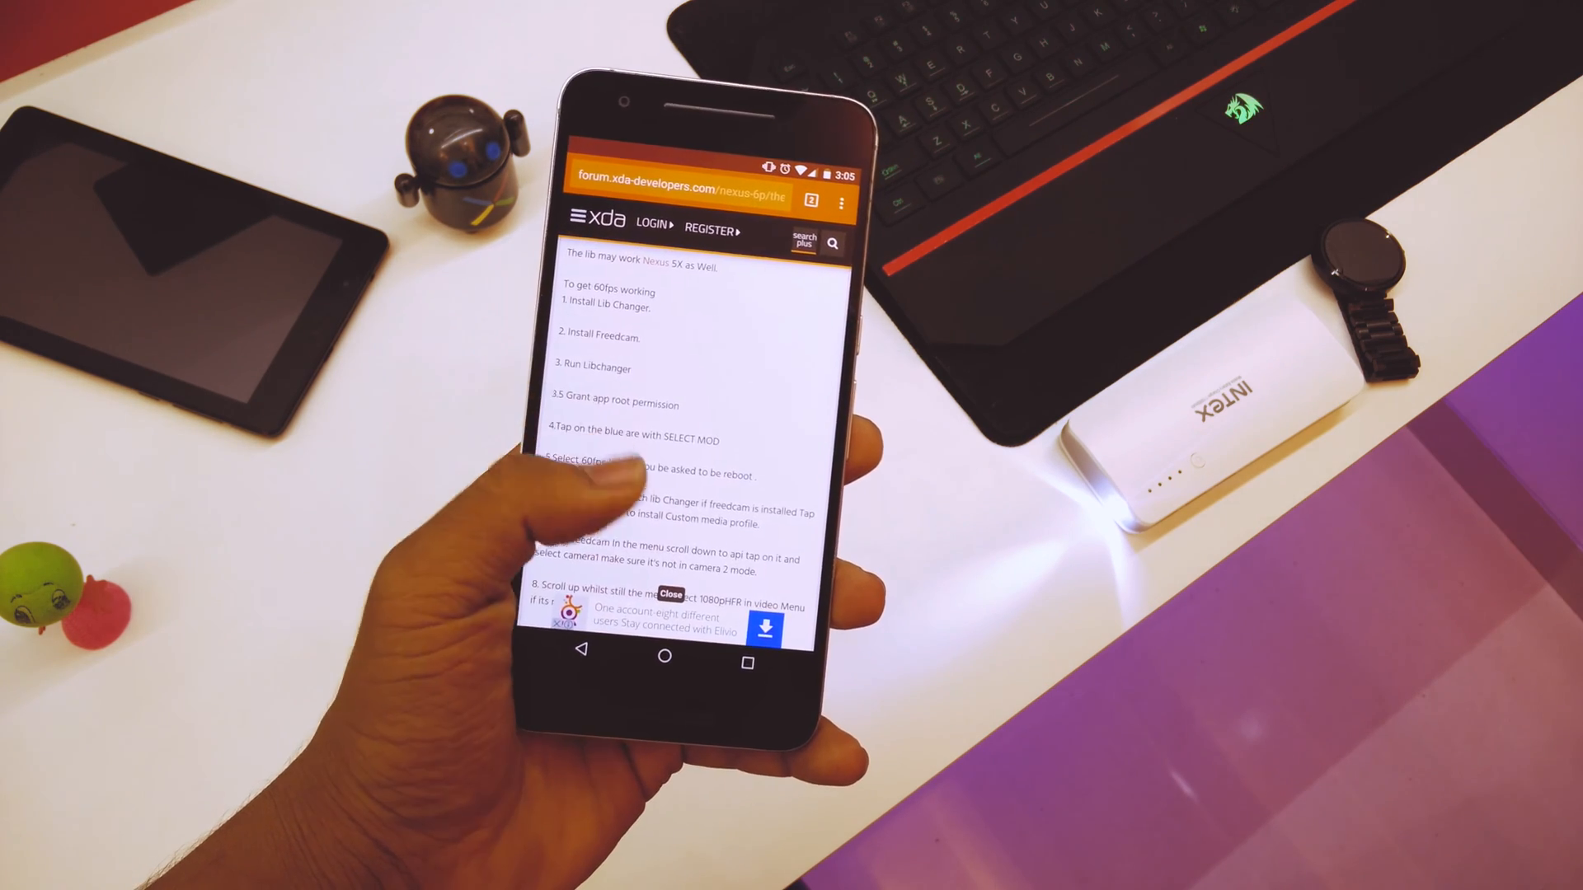
scroll("down", 3)
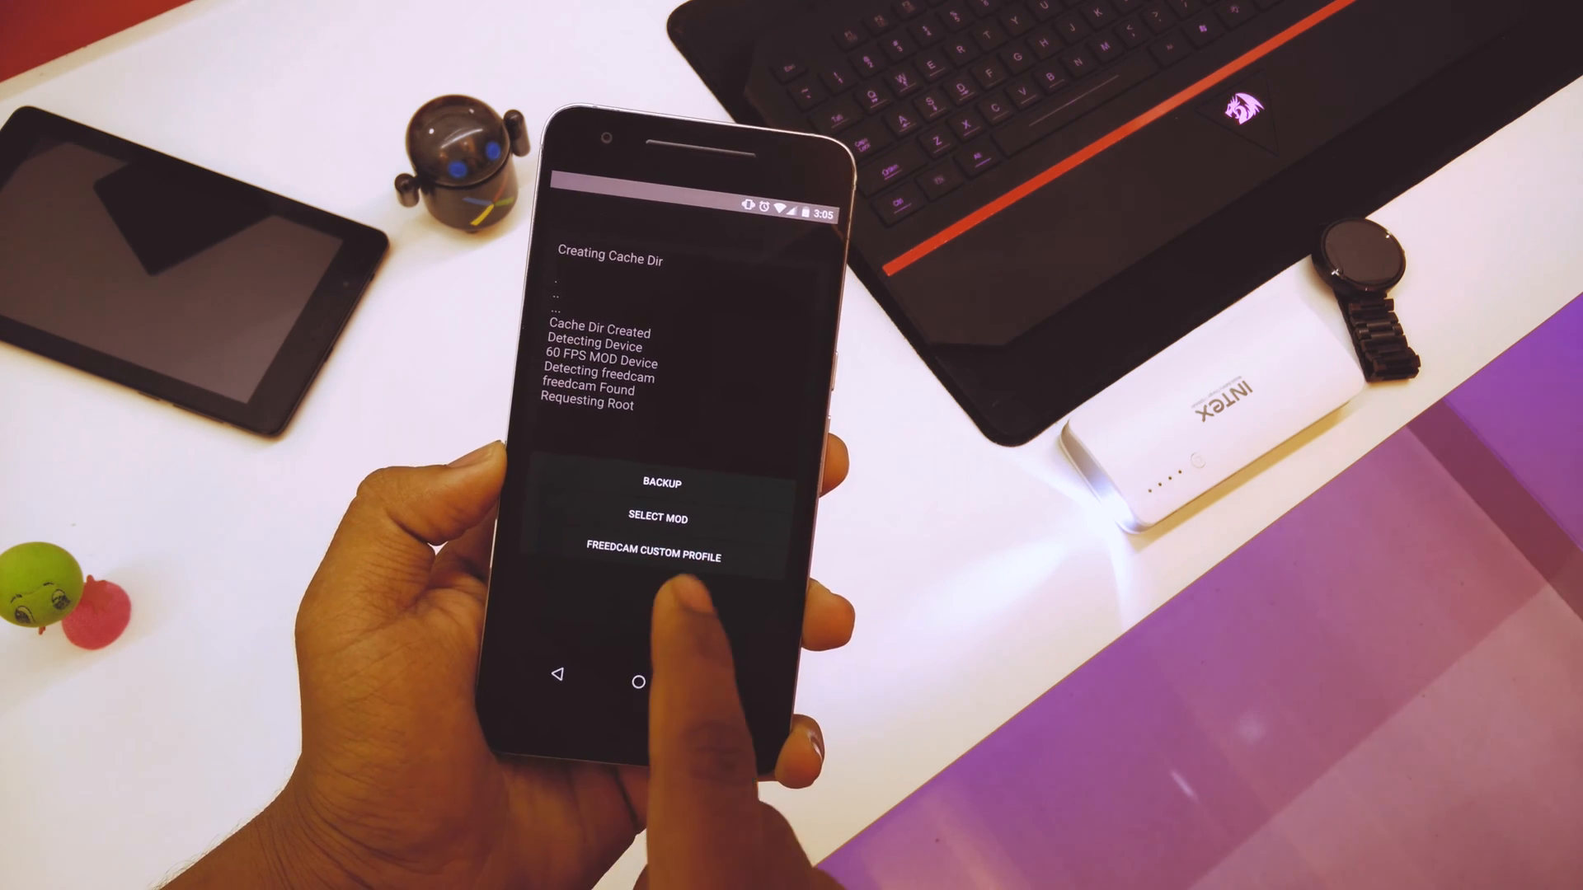
left_click(665, 516)
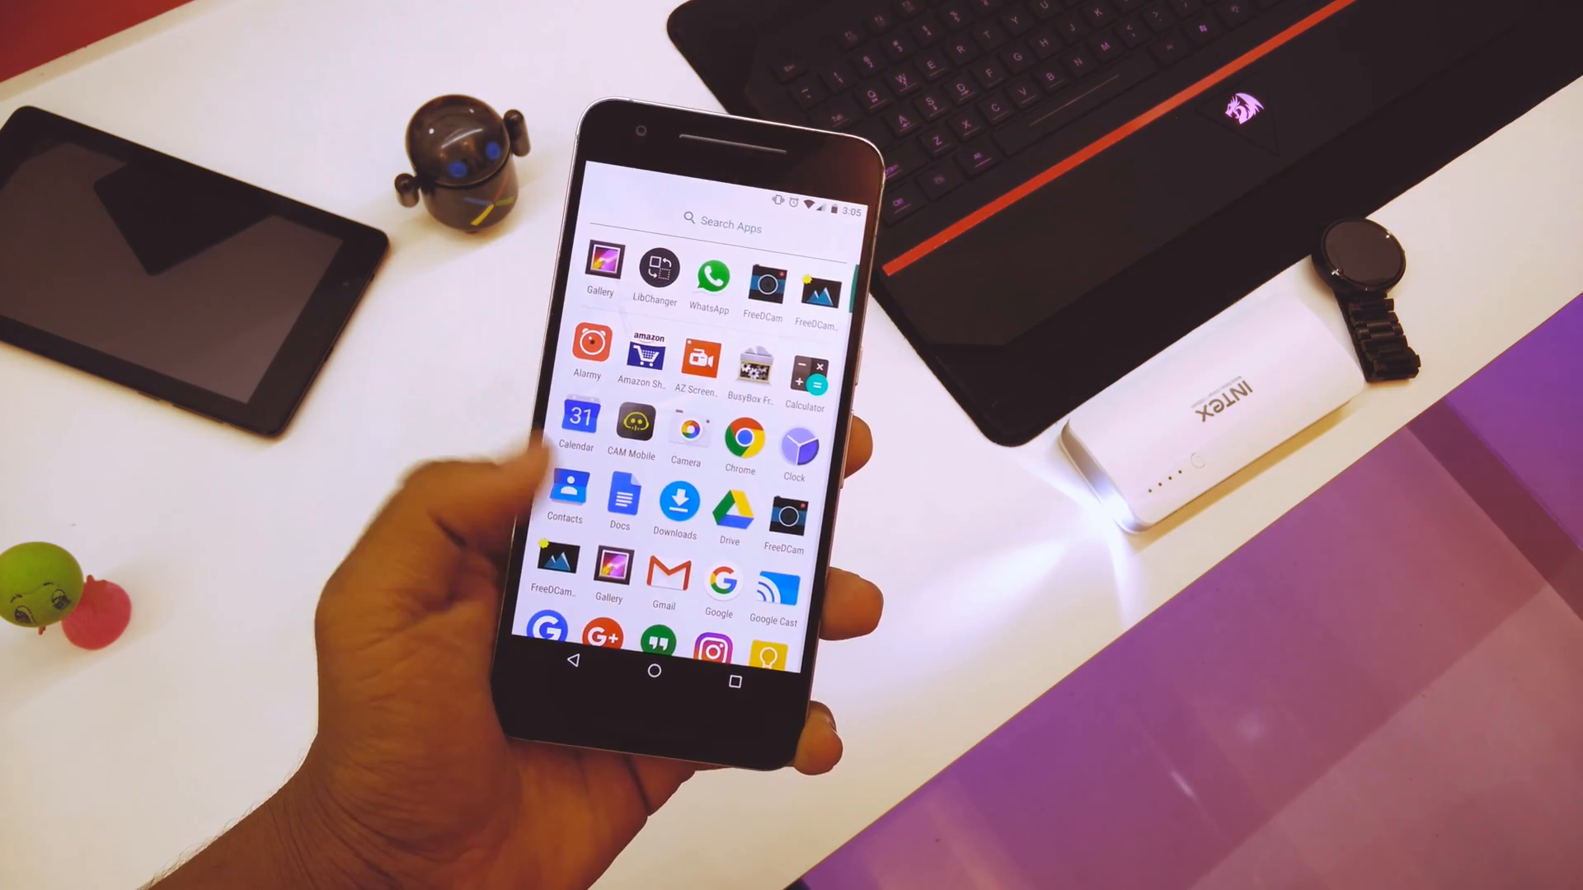
- Scroll the app drawer to locate the FreeDcam icon
scroll("down", 3)
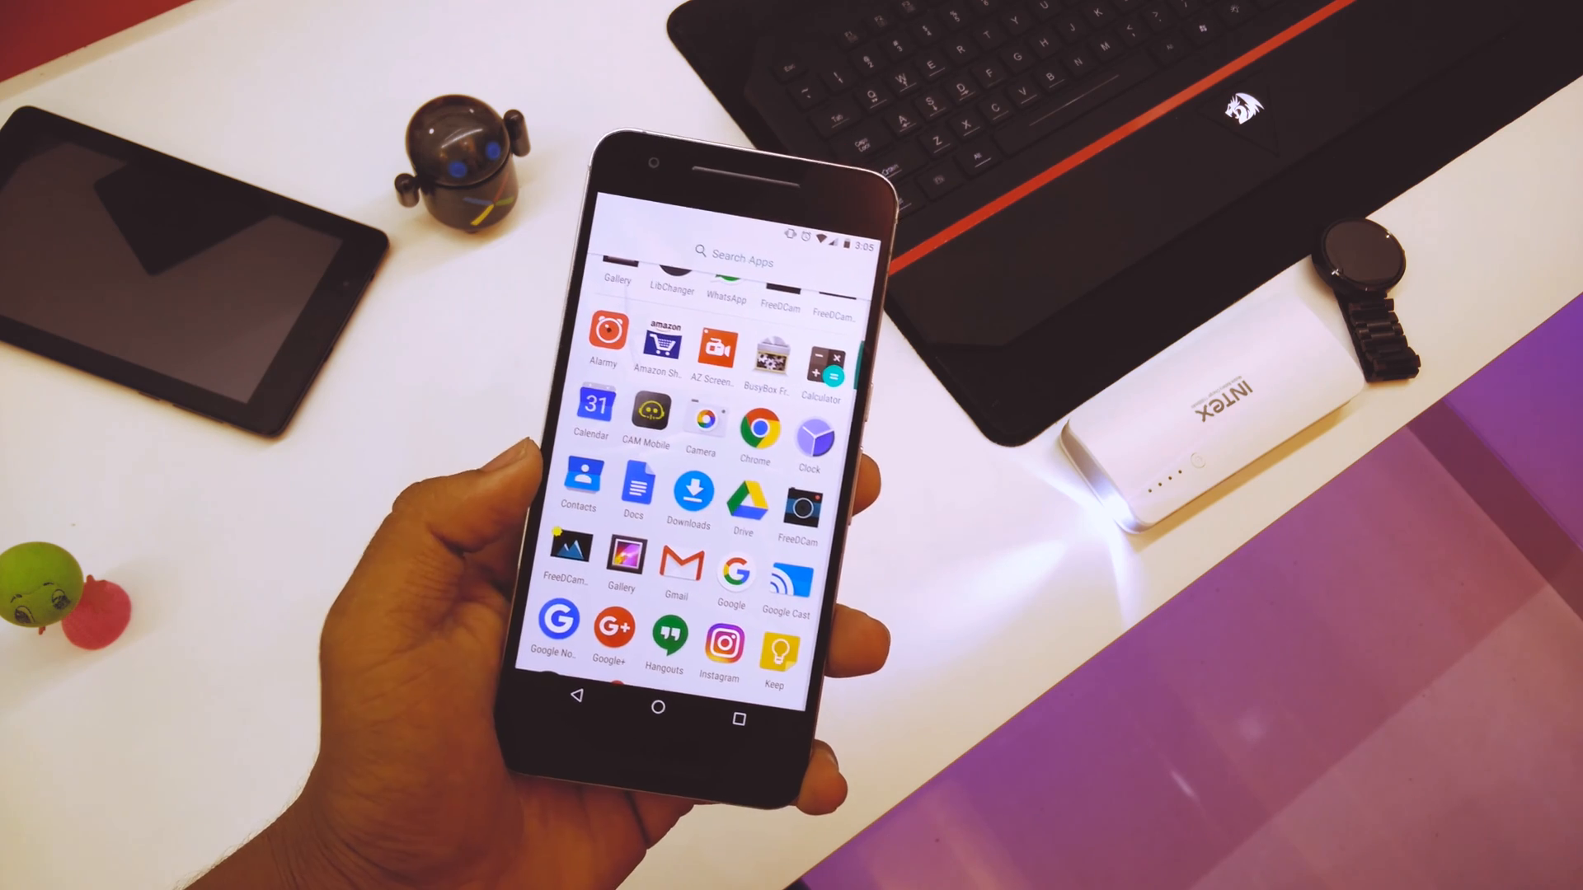
scroll("down", 3)
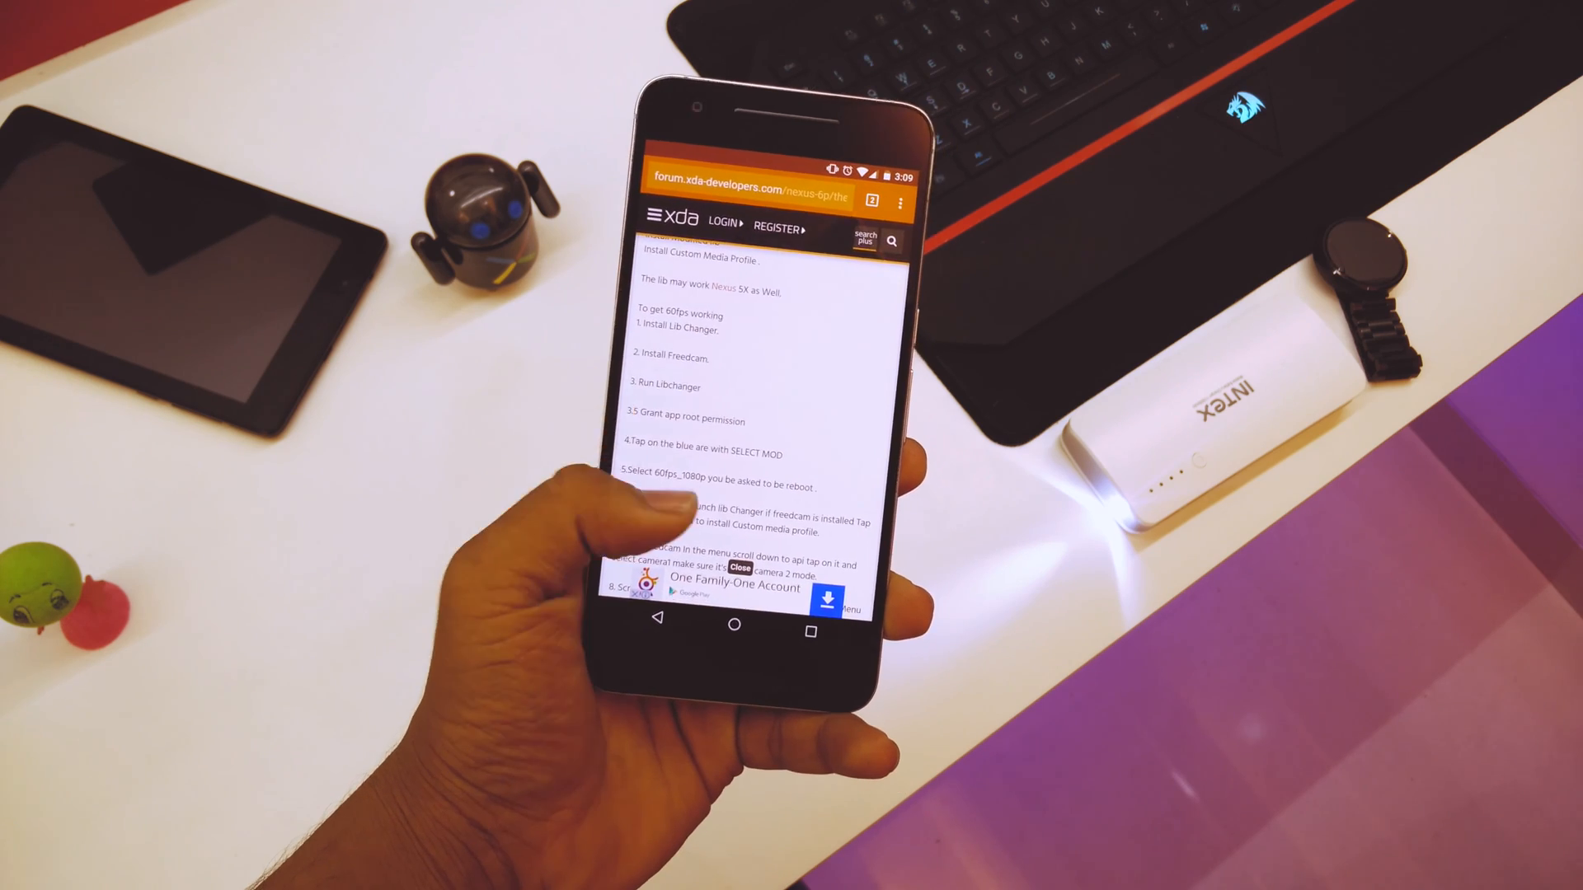
scroll("down", 3)
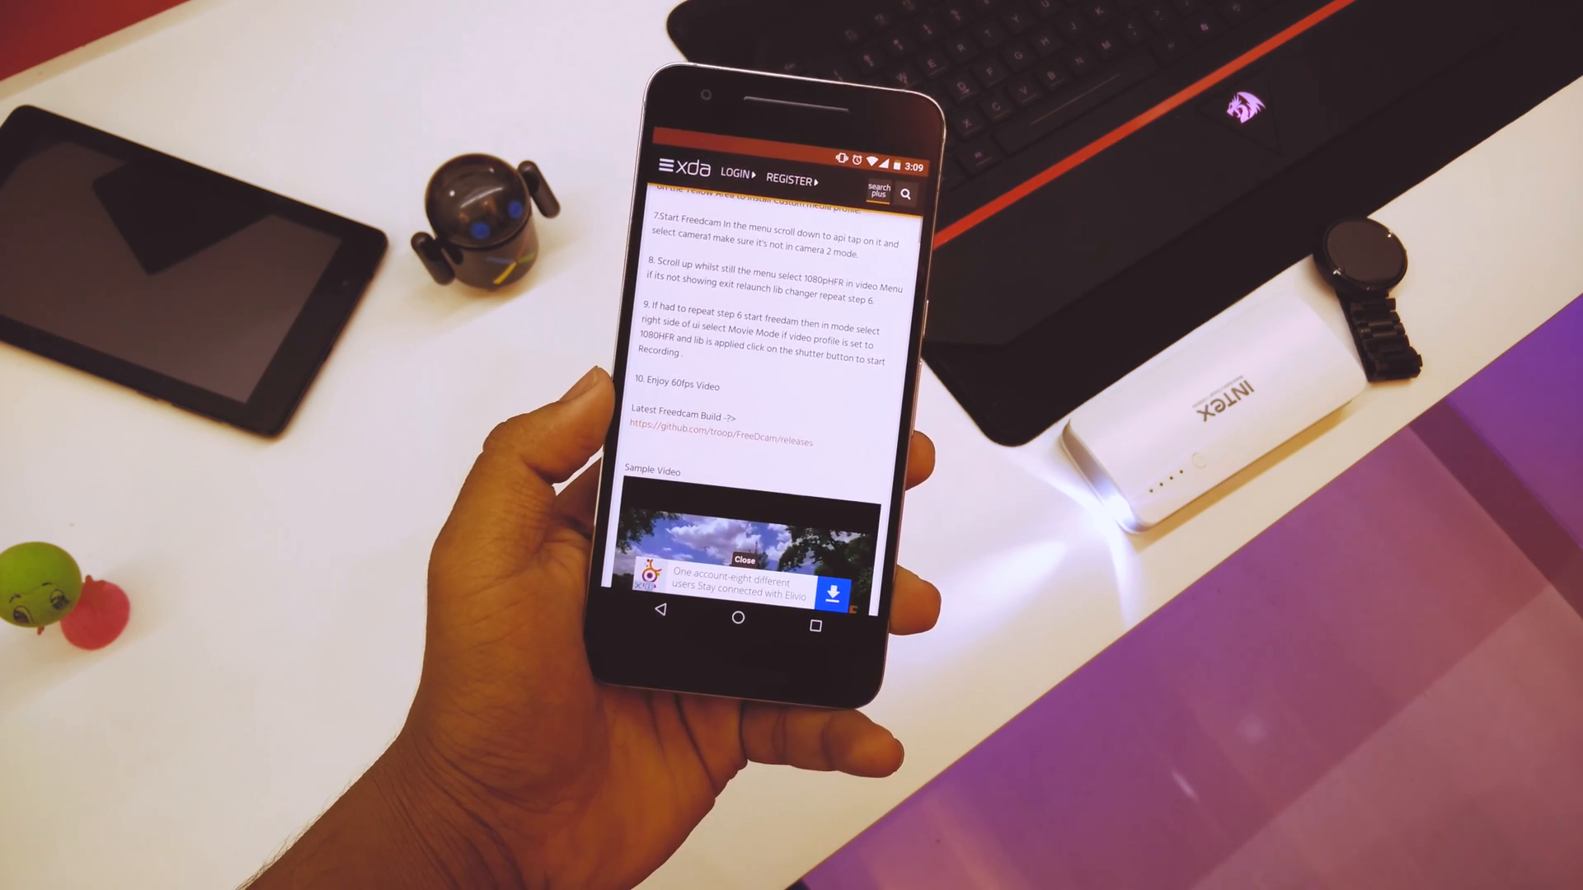
scroll("down", 3)
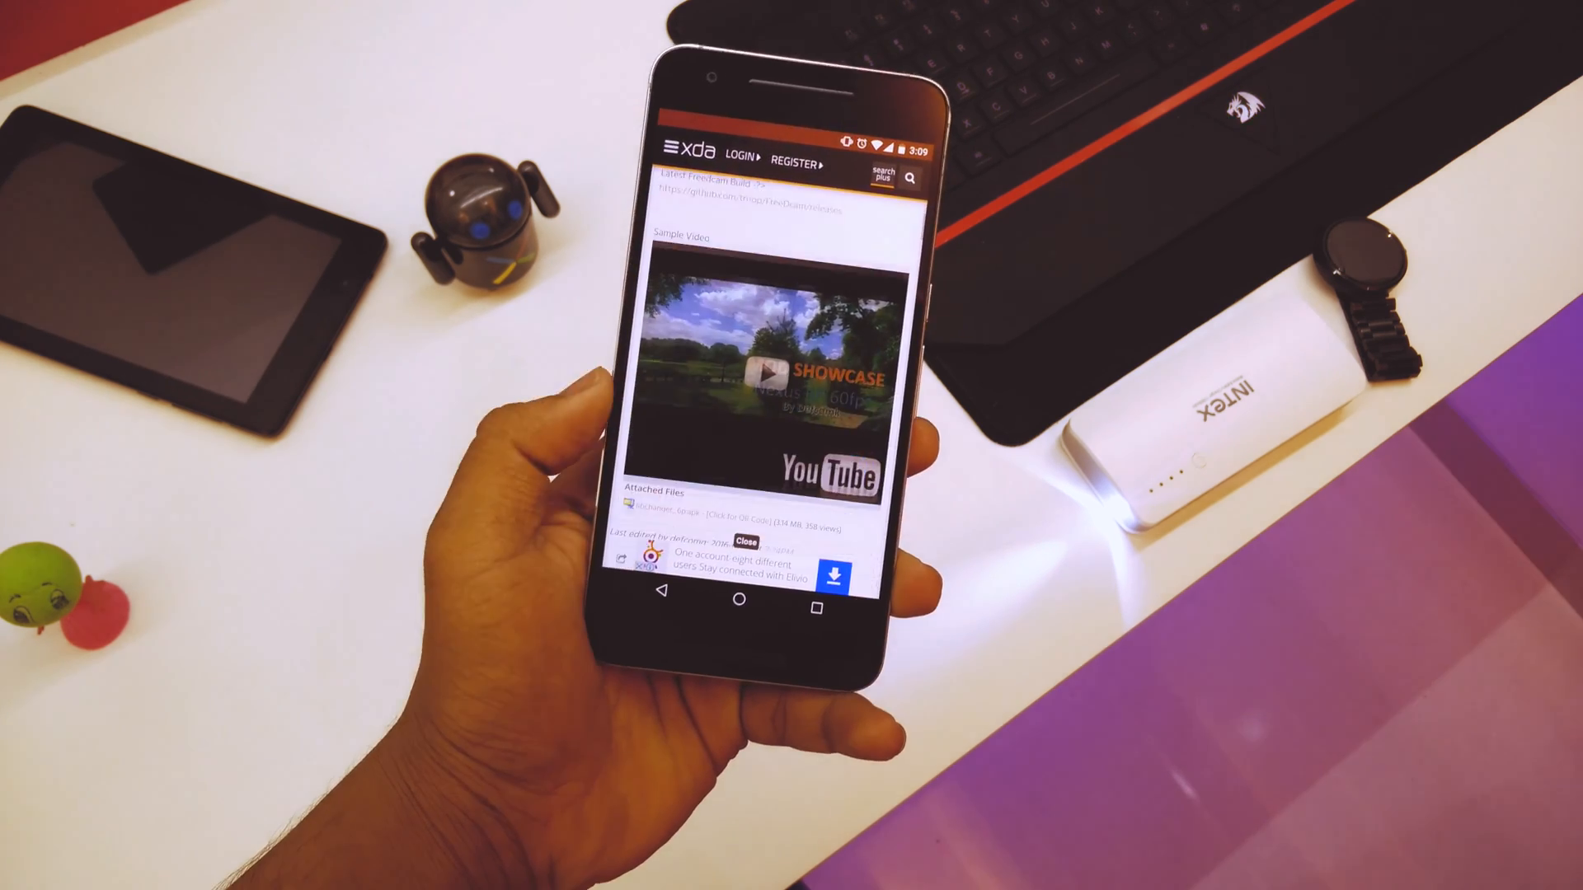
scroll("down", 3)
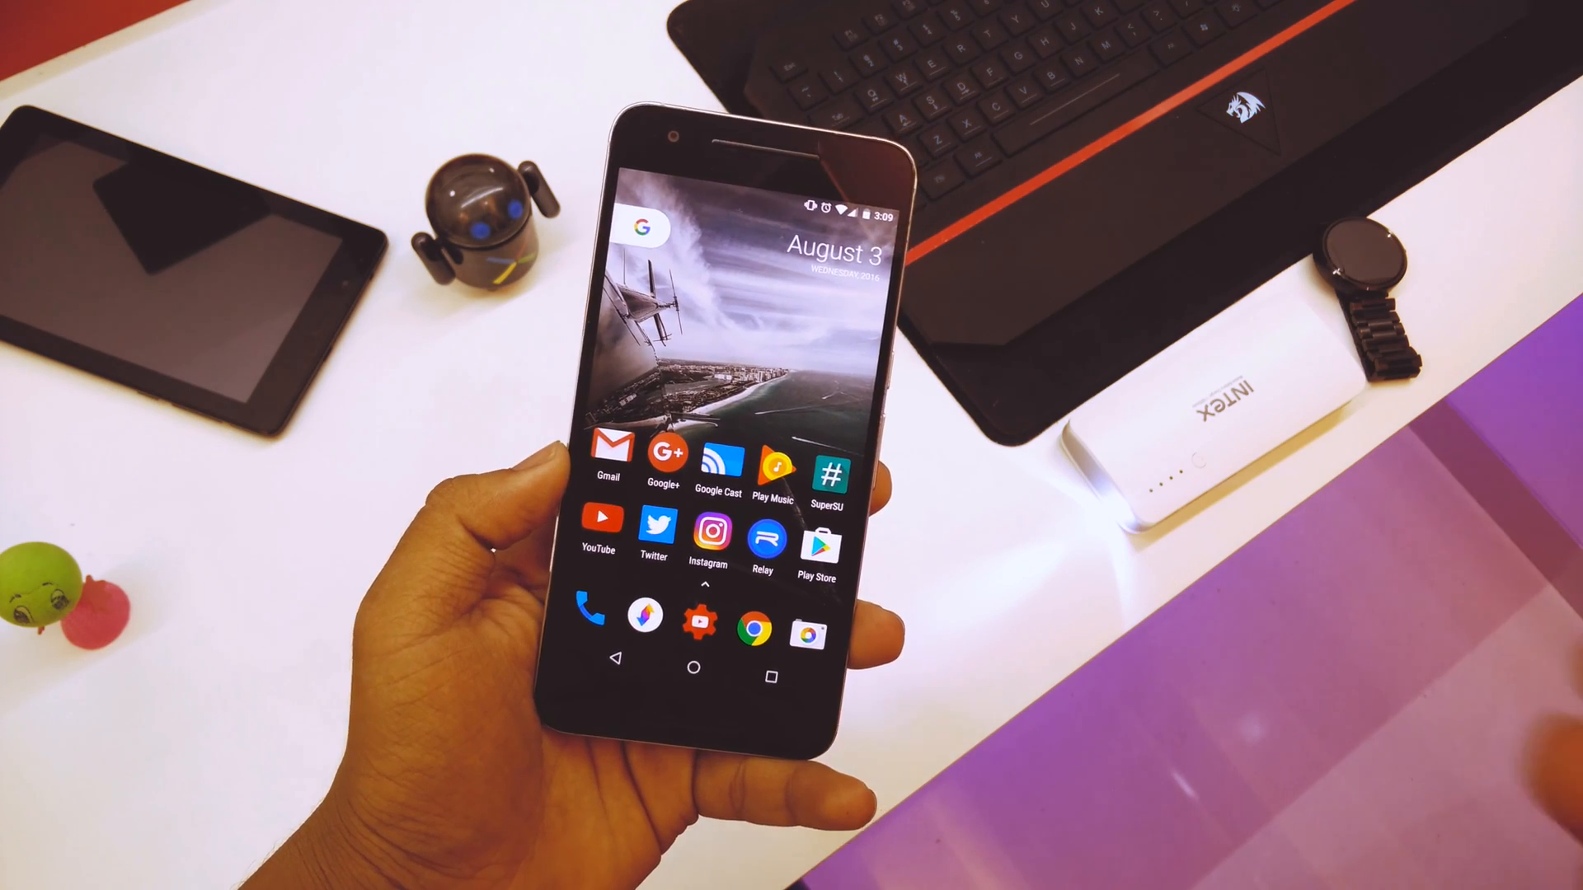
- Open the launcher's app drawer listing LibChanger and the FreeDcam entries
left_click(707, 586)
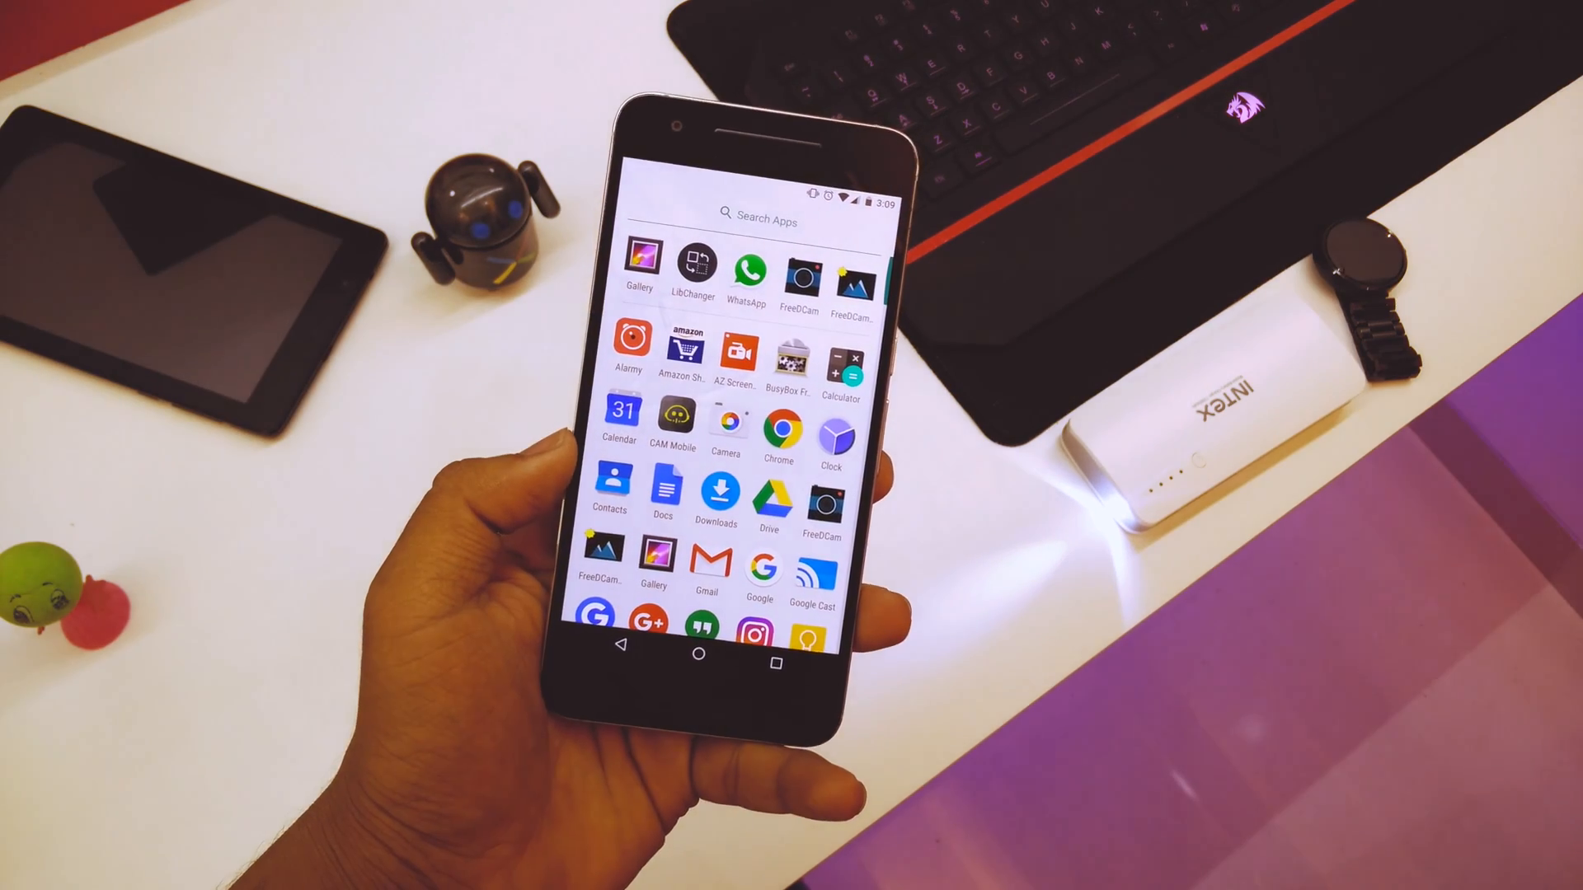